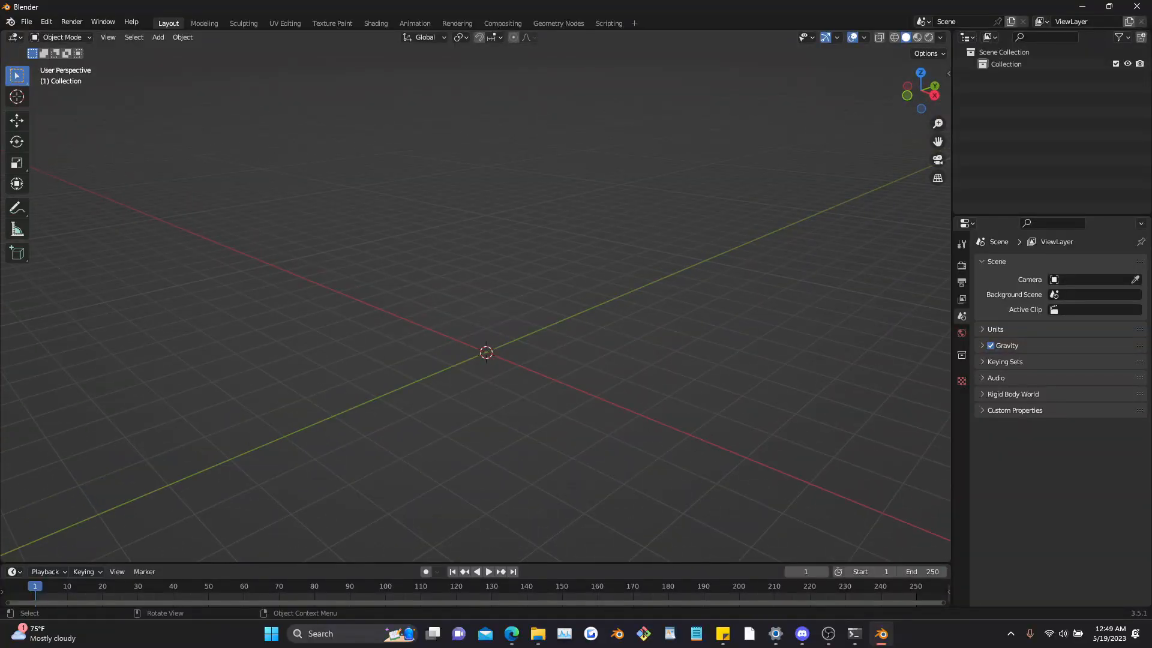
Step: Reach the Add-ons section of Blender's Preferences
{"action": "left_click", "coordinate": [943, 73]}
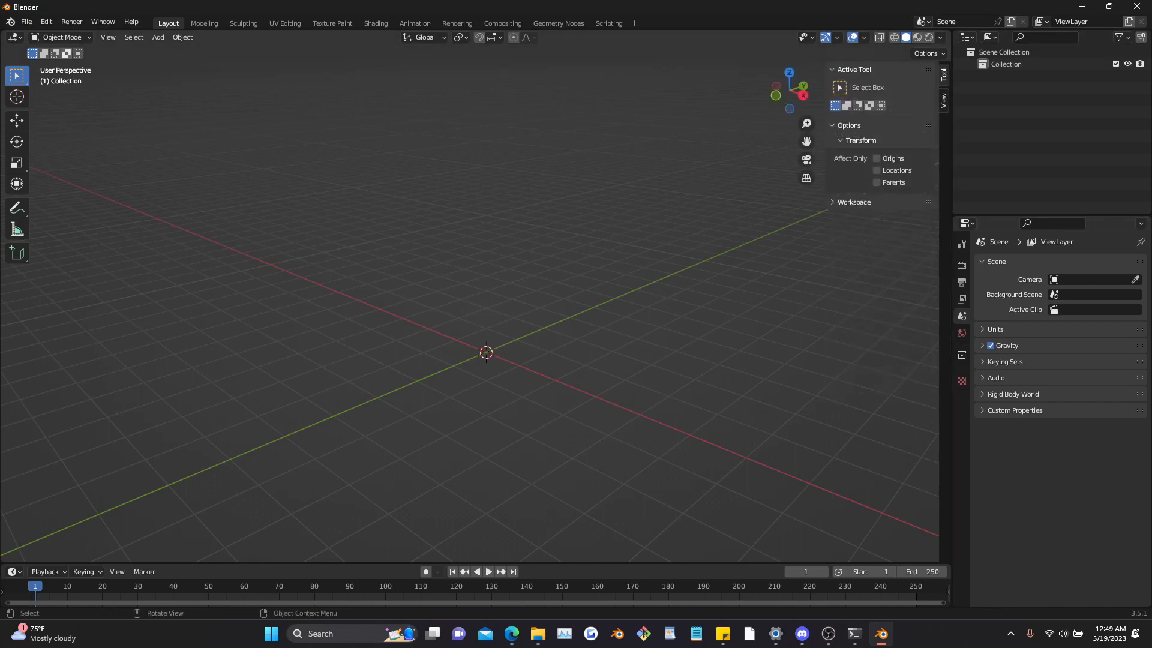
{"action": "left_click", "coordinate": [46, 21]}
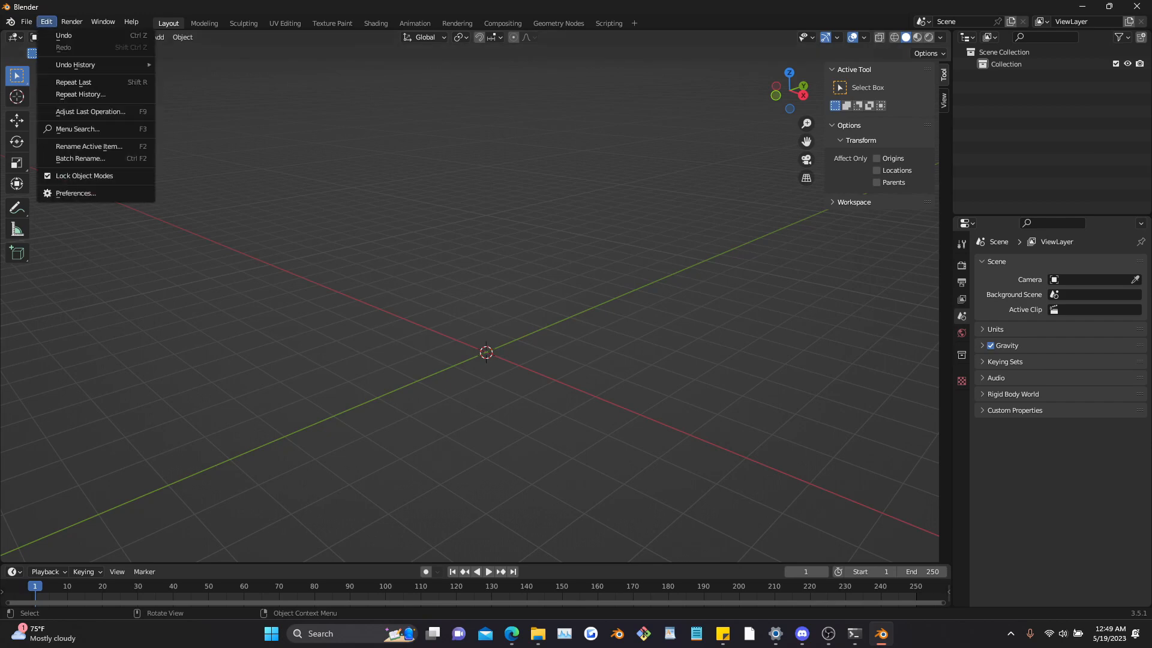
{"action": "left_click", "coordinate": [74, 193]}
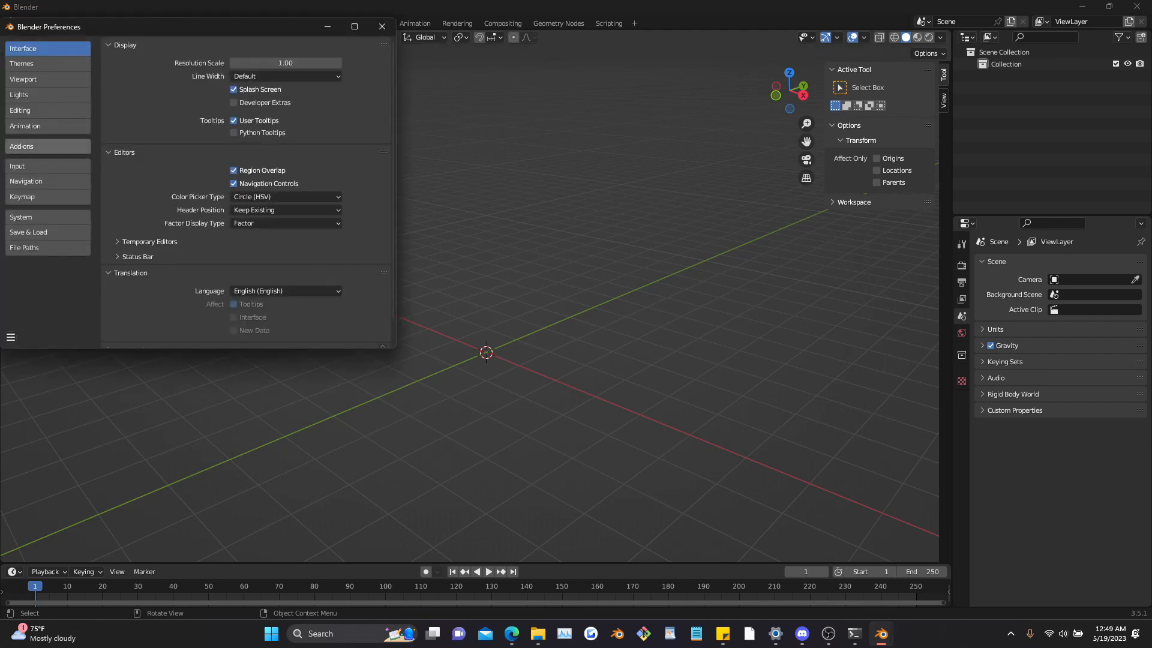
{"action": "left_click", "coordinate": [22, 146]}
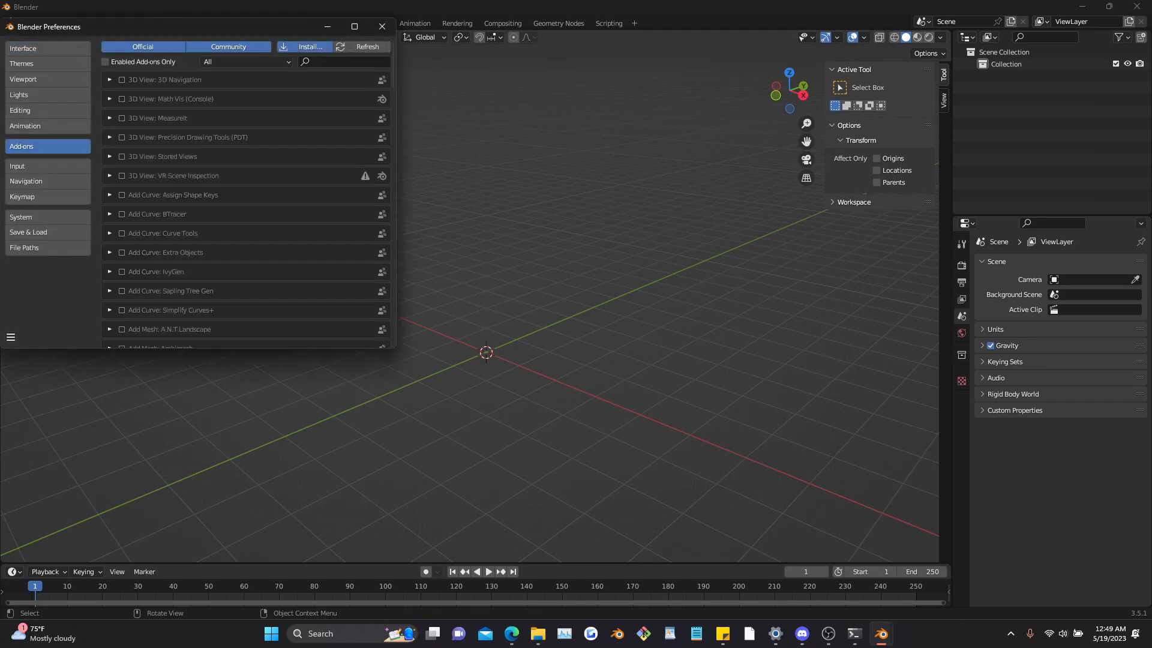
Step: Install AnimeOceanAddon.zip, enable the Anime Ocean Waves add-on and close Preferences
{"action": "left_click", "coordinate": [308, 47]}
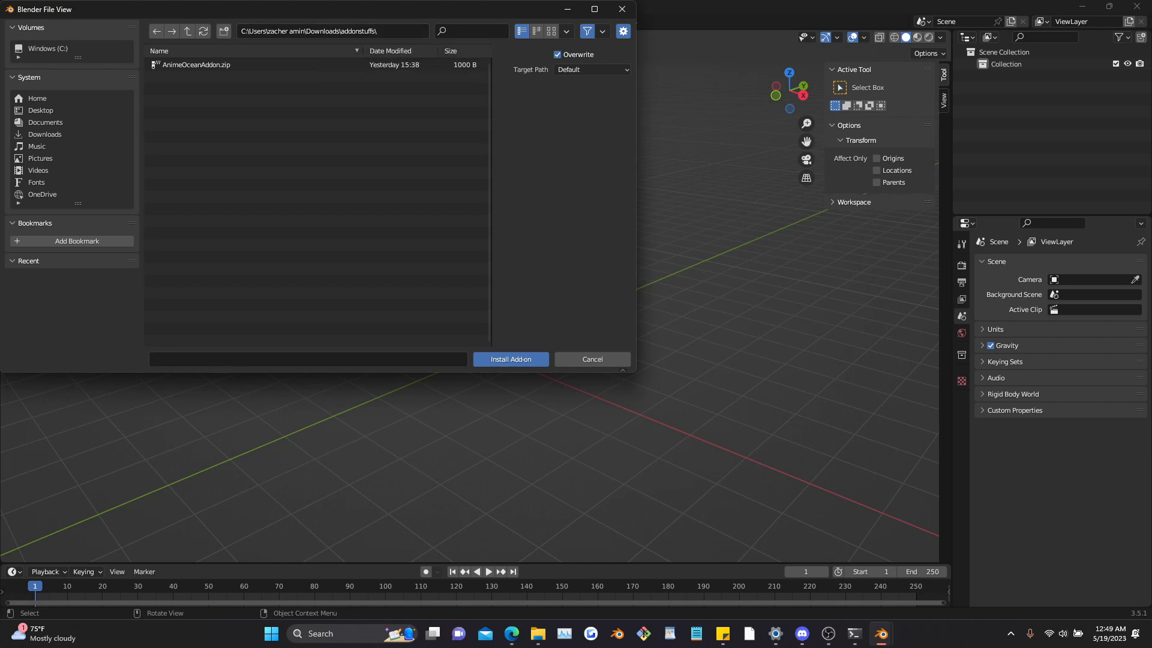
{"action": "left_click", "coordinate": [195, 65]}
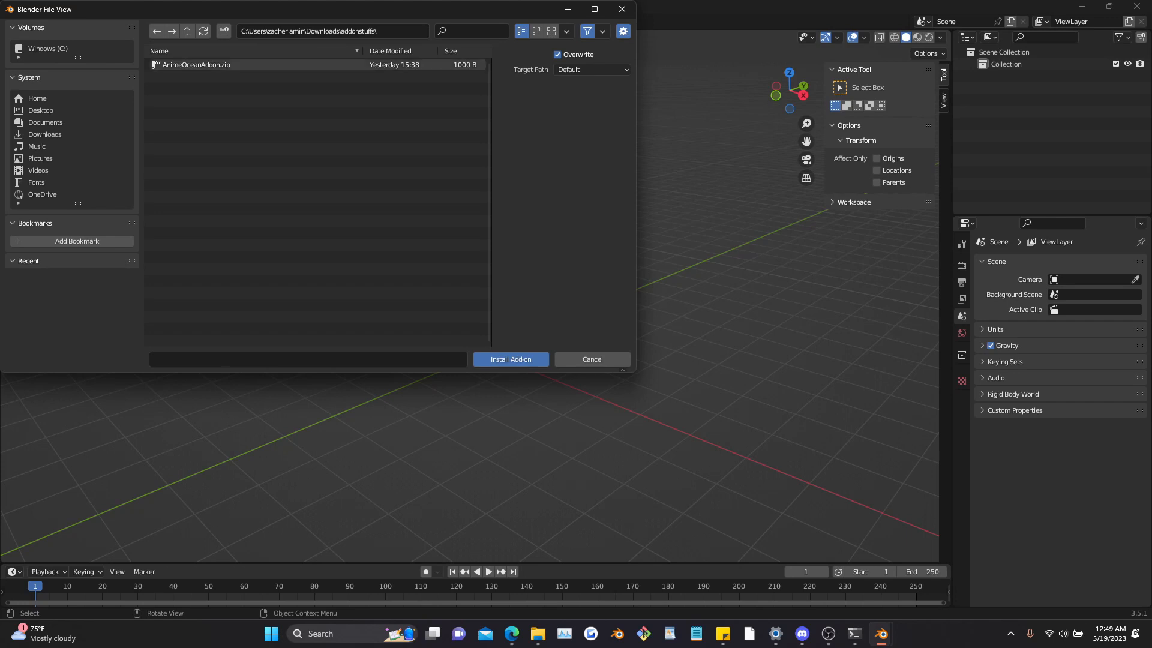
{"action": "left_click", "coordinate": [510, 359]}
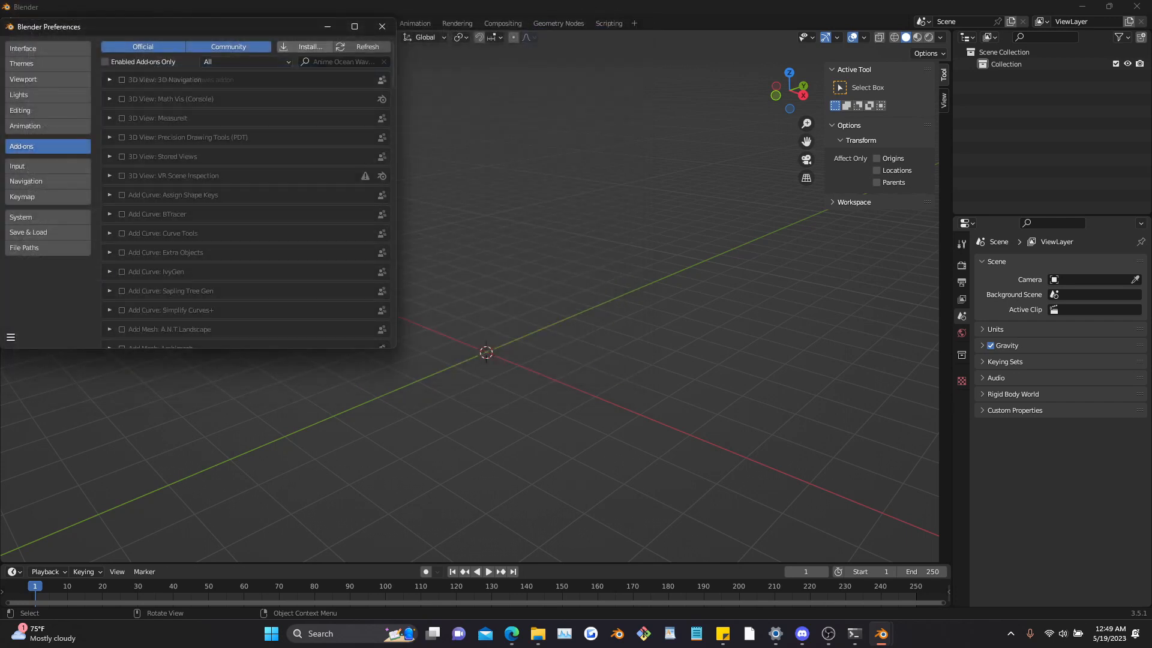
{"action": "left_click", "coordinate": [306, 47]}
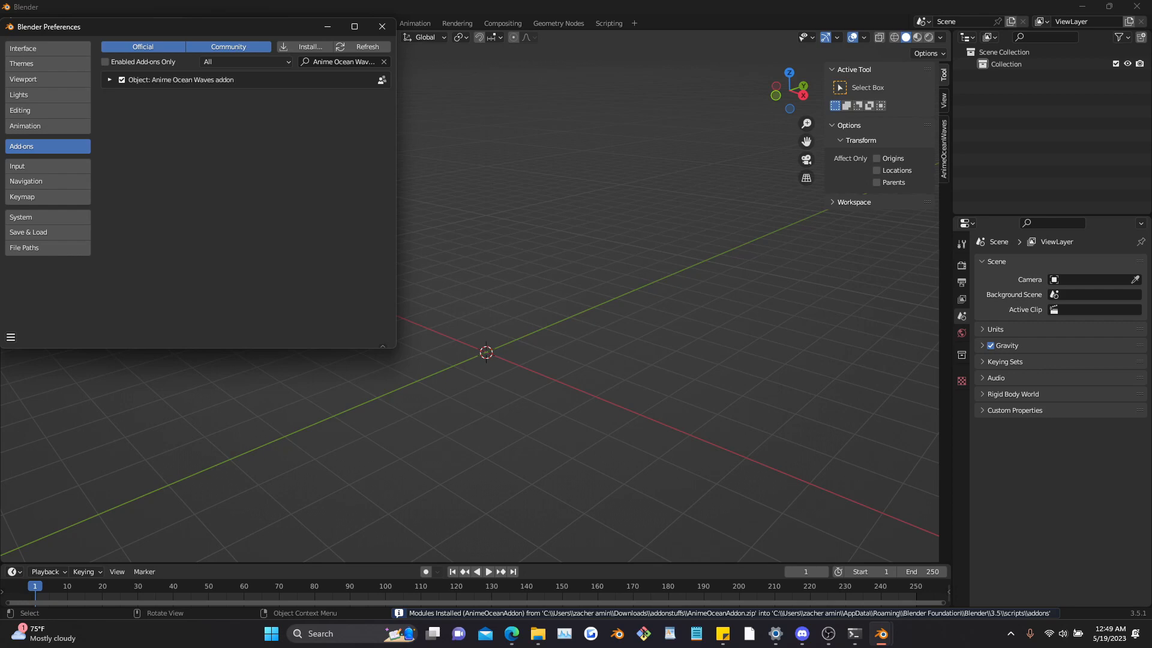
{"action": "left_click", "coordinate": [381, 26]}
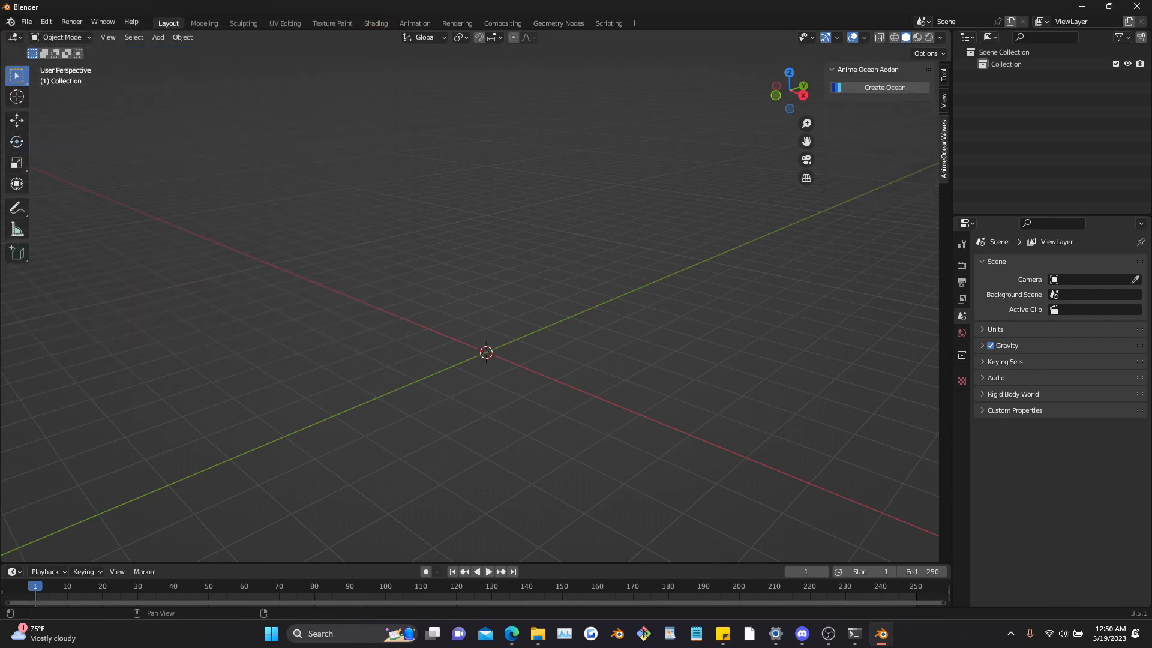
Step: Create the ocean plane, add a Sun light and rotate it so shadows fall across the waves
{"action": "left_click", "coordinate": [884, 87]}
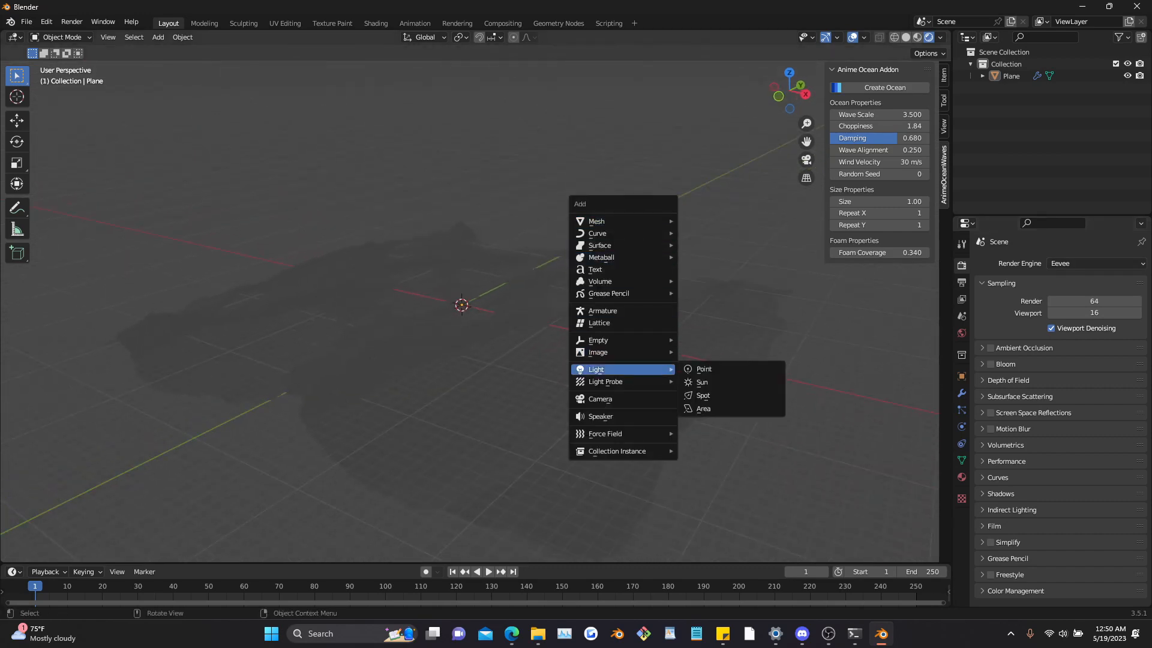
{"action": "left_click", "coordinate": [702, 381]}
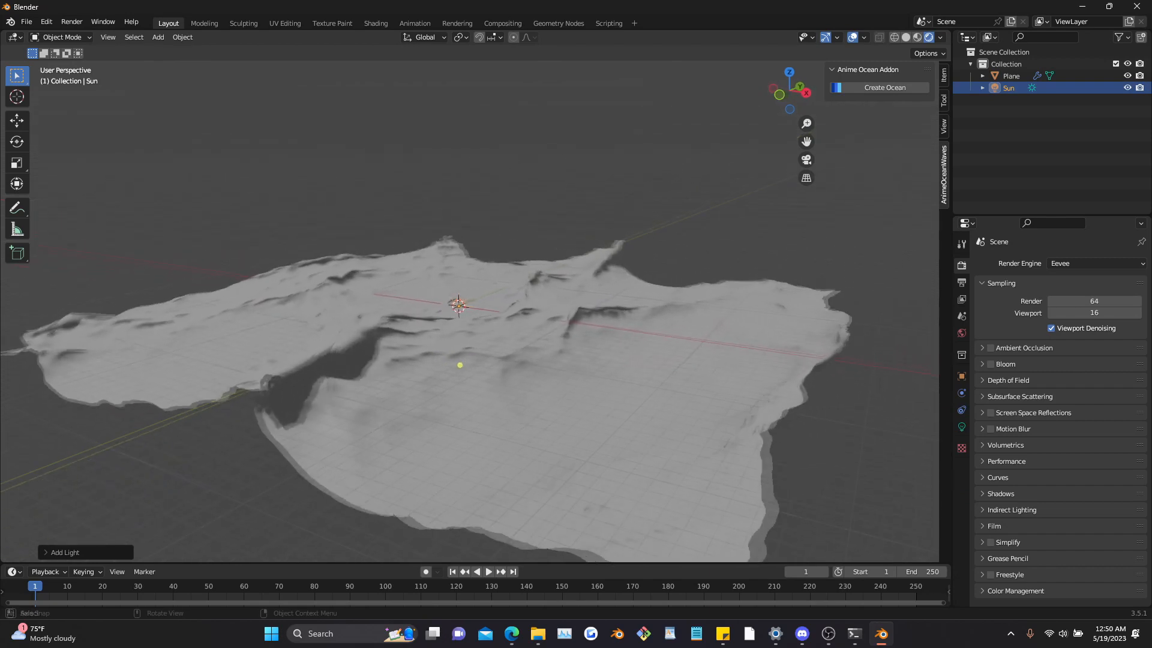
{"action": "left_click", "coordinate": [961, 427]}
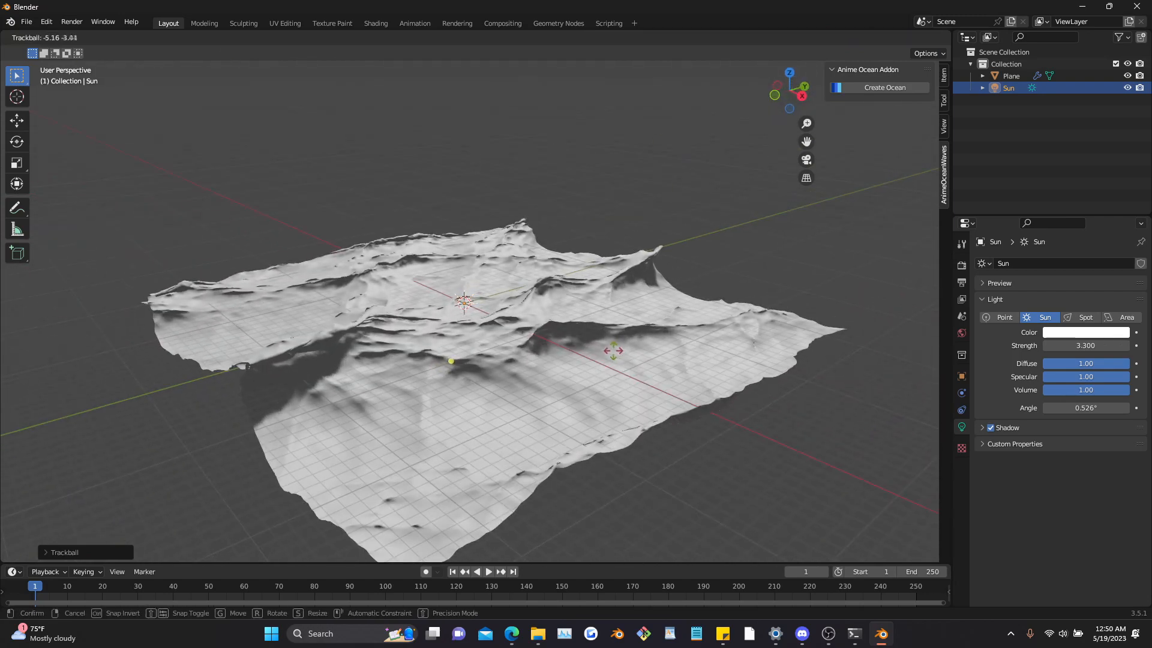
{"action": "left_click_drag", "start_coordinate": [613, 349], "coordinate": [606, 356]}
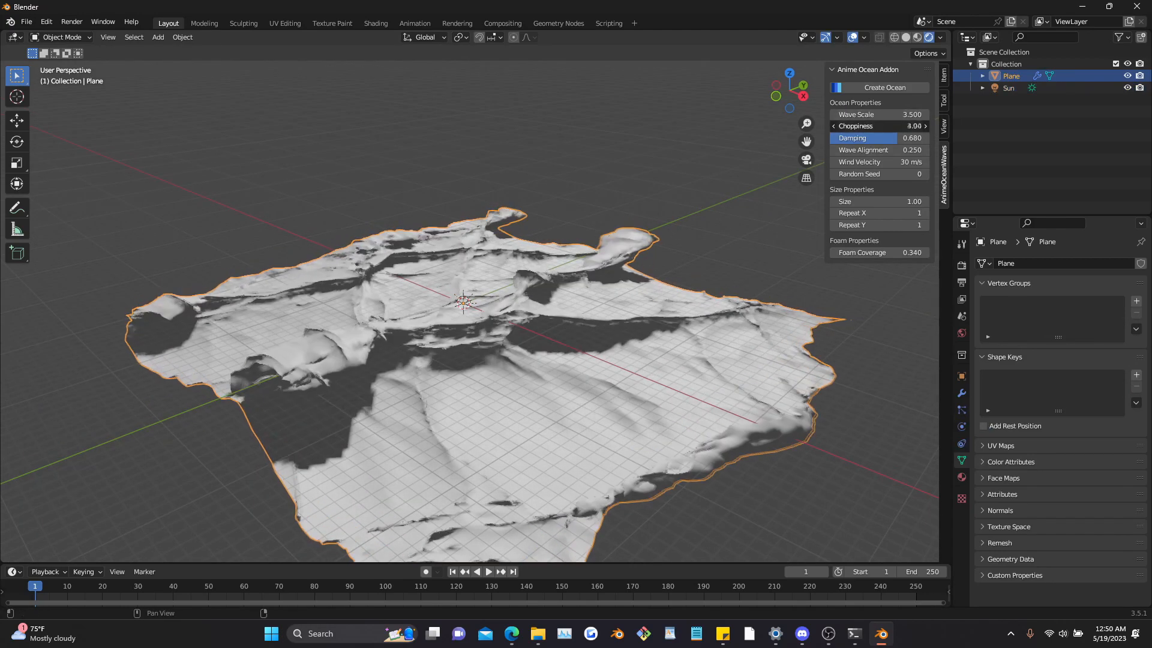
{"action": "left_click", "coordinate": [45, 21]}
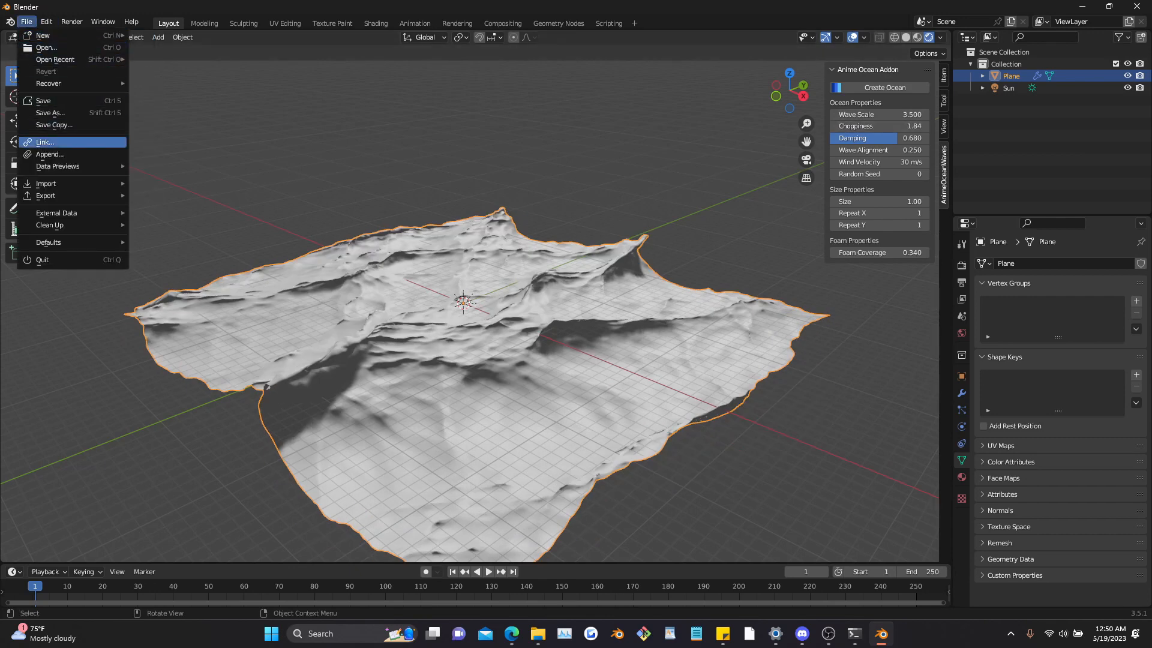
Step: Append the ocean shader material from the example .blend file
{"action": "left_click", "coordinate": [49, 155]}
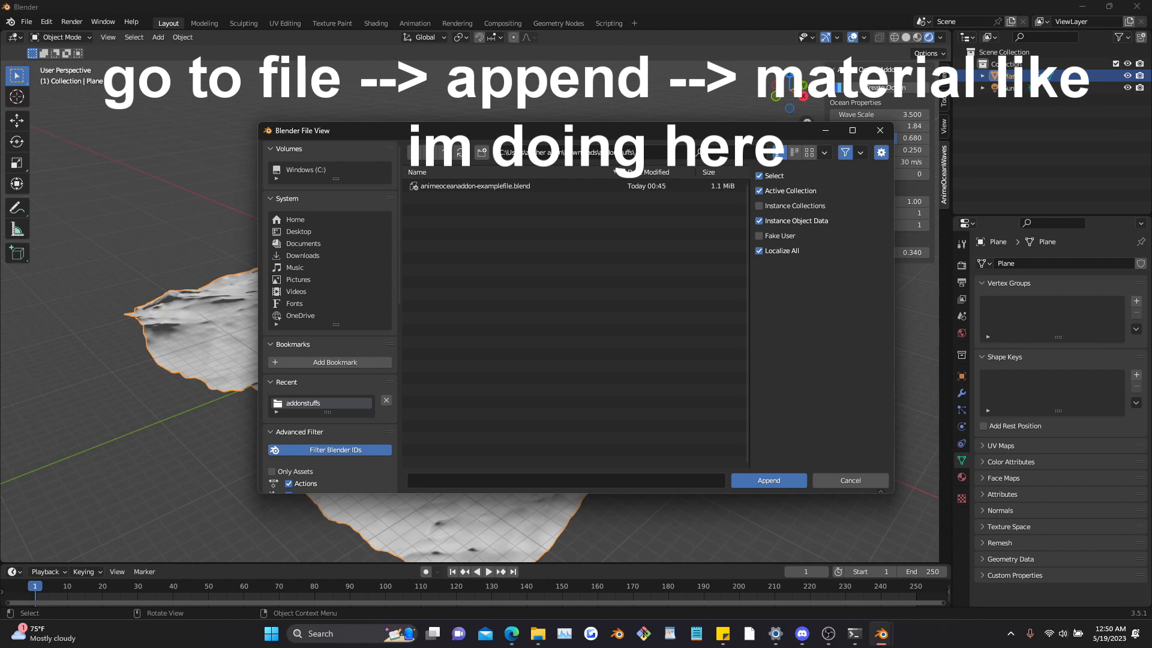
{"action": "double_click", "coordinate": [474, 186]}
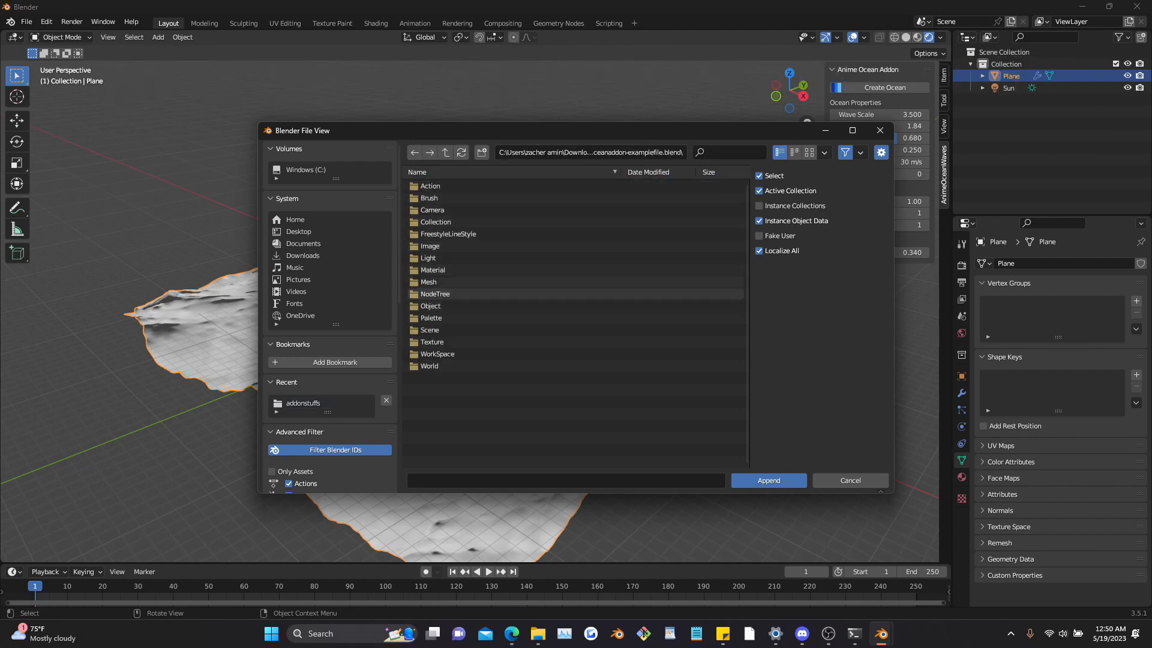
{"action": "double_click", "coordinate": [433, 270]}
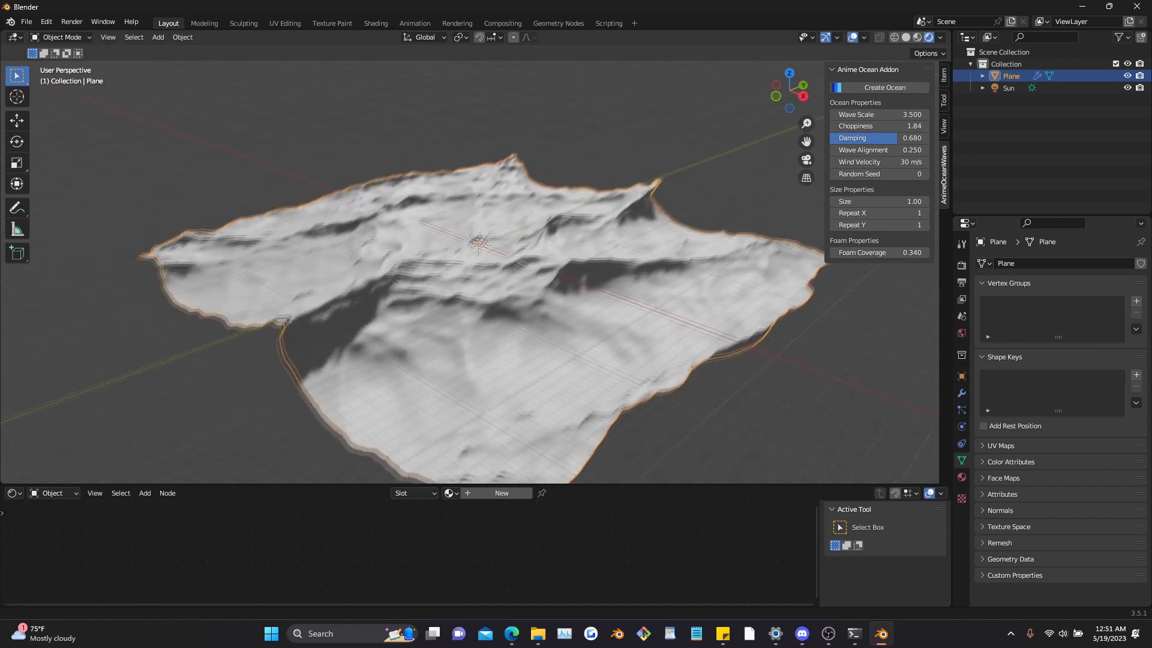
Step: Assign the zha_oceanshader material so the plane shows blue water with white foam
{"action": "left_click", "coordinate": [449, 493]}
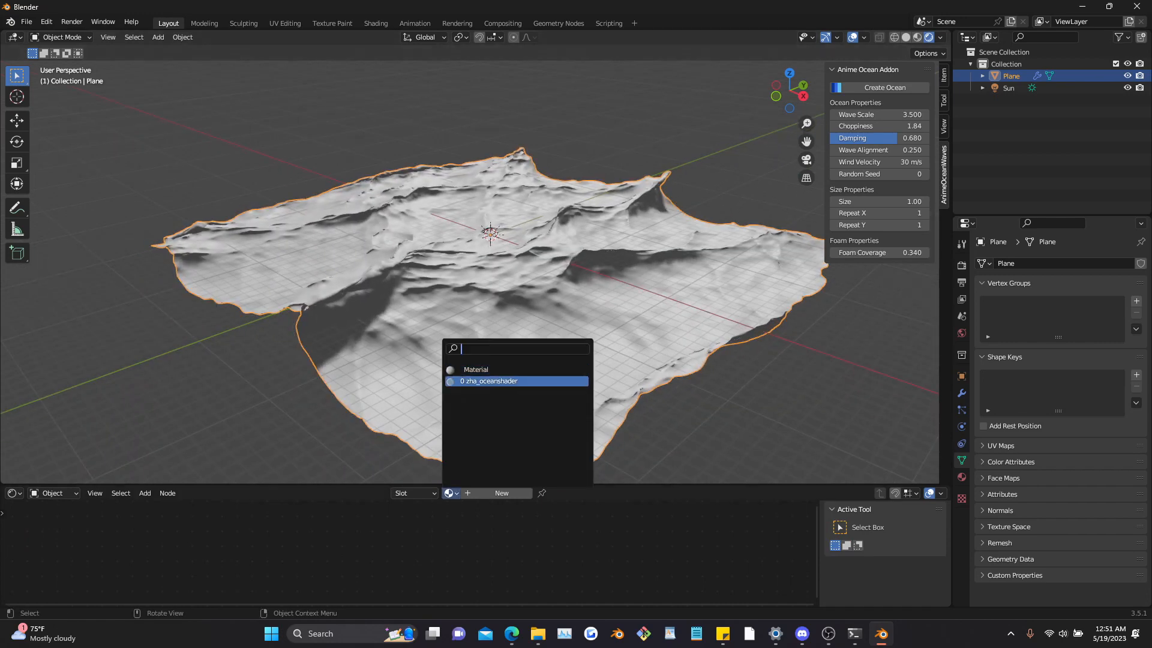
{"action": "left_click", "coordinate": [490, 381]}
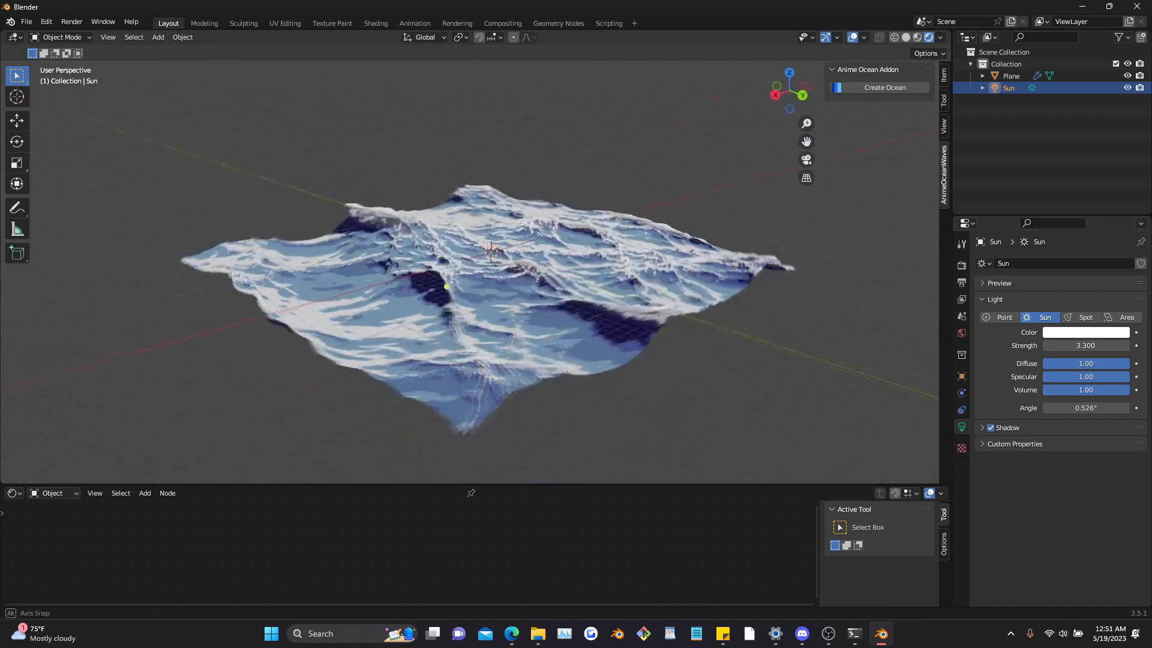
{"action": "left_click", "coordinate": [1010, 76]}
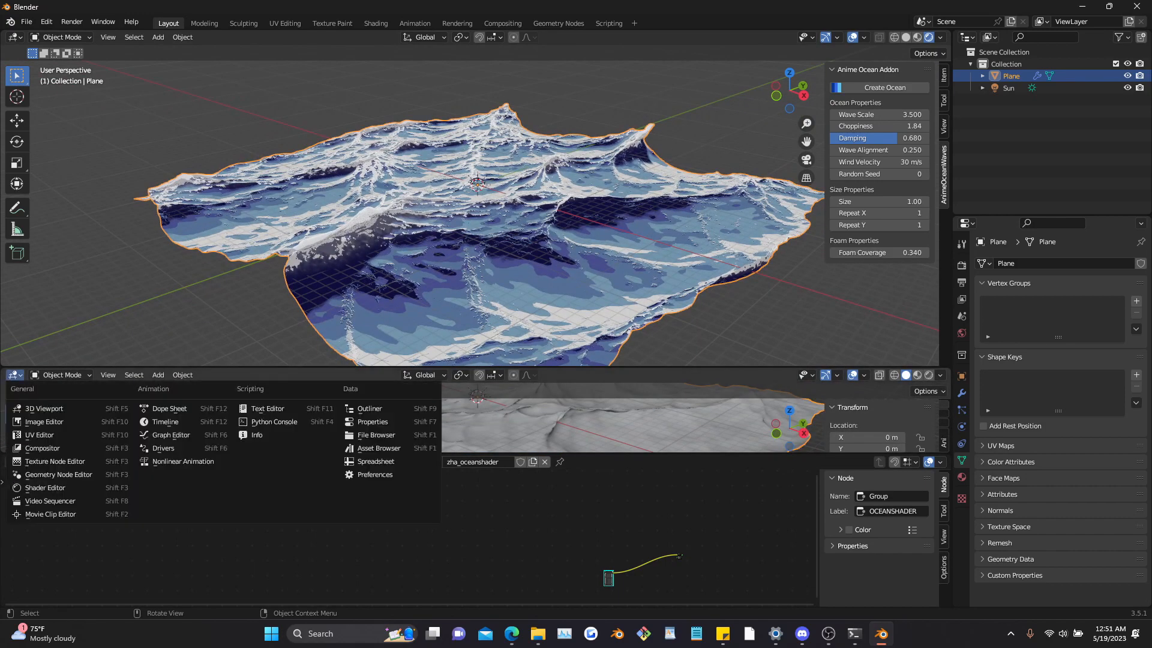
Step: Keyframe the Ocean modifier's Time at frames 0 and 250 in the Dope Sheet so the waves animate
{"action": "left_click", "coordinate": [165, 421]}
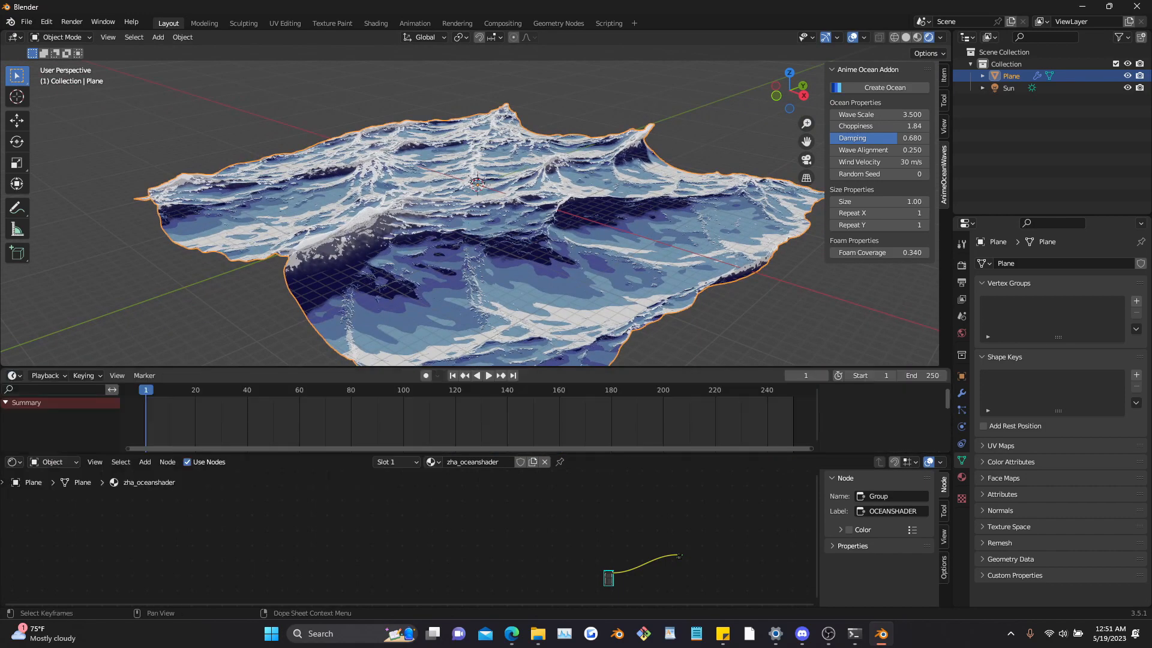
{"action": "left_click", "coordinate": [452, 375]}
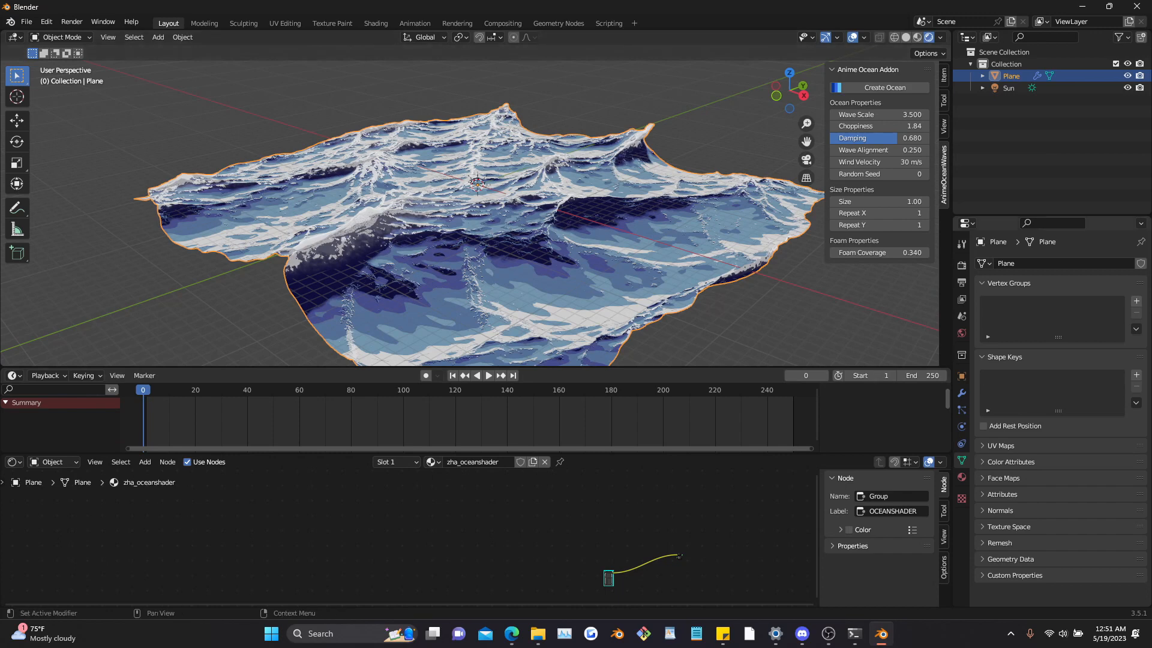
{"action": "left_click", "coordinate": [960, 393]}
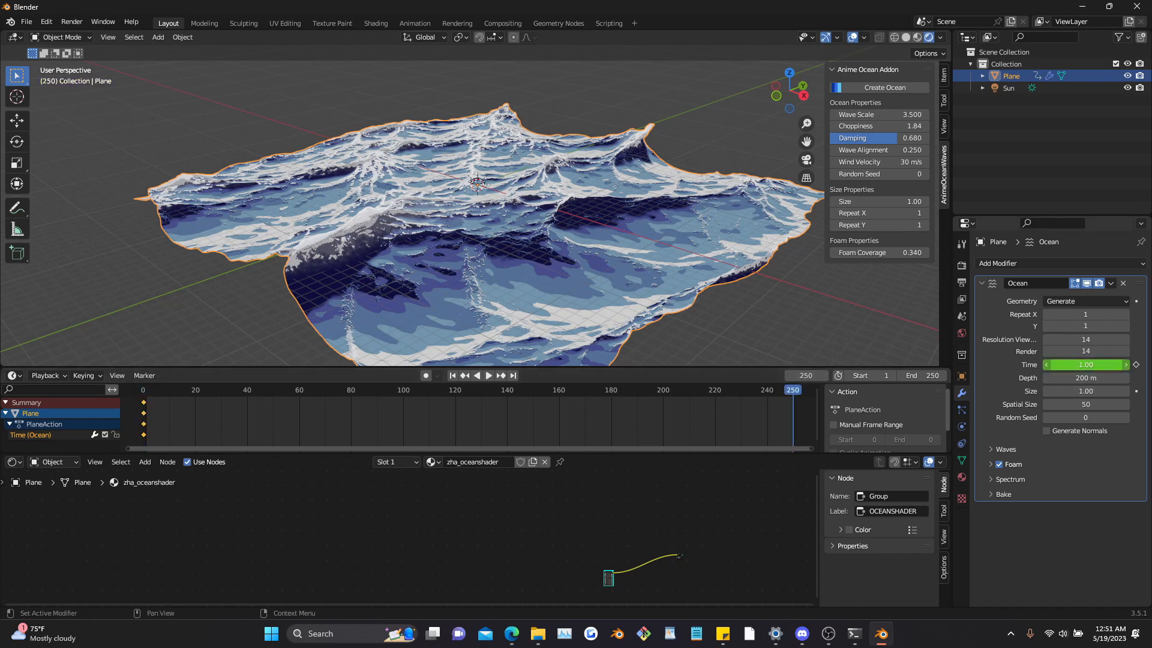
{"action": "double_click", "coordinate": [1084, 365]}
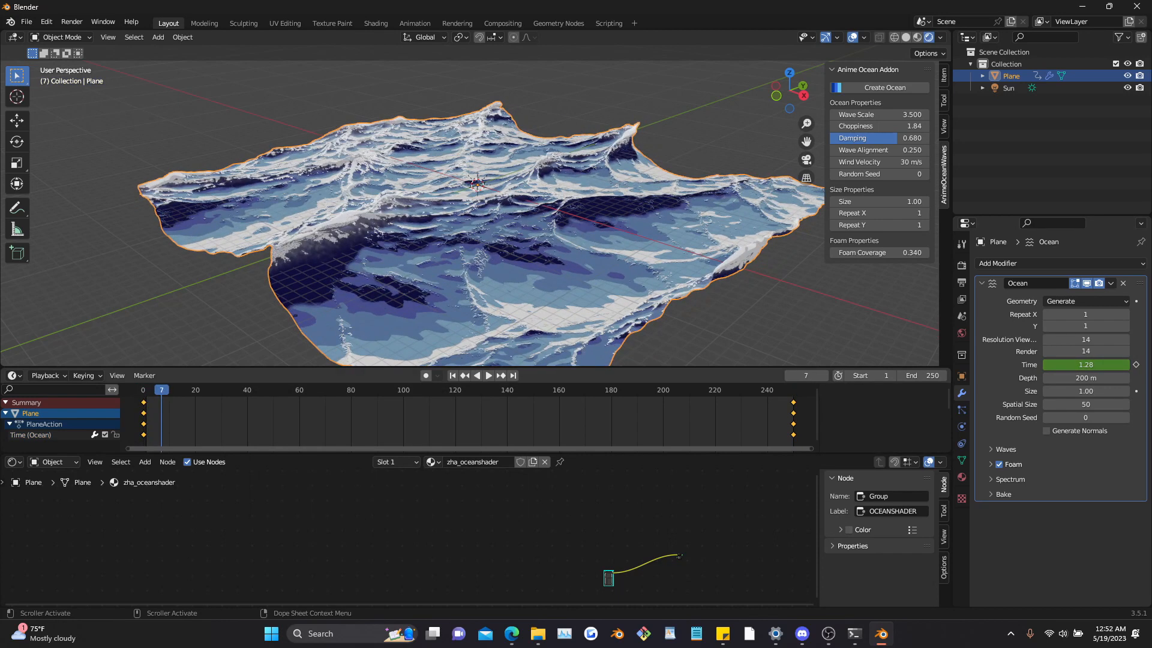
{"action": "left_click", "coordinate": [488, 376]}
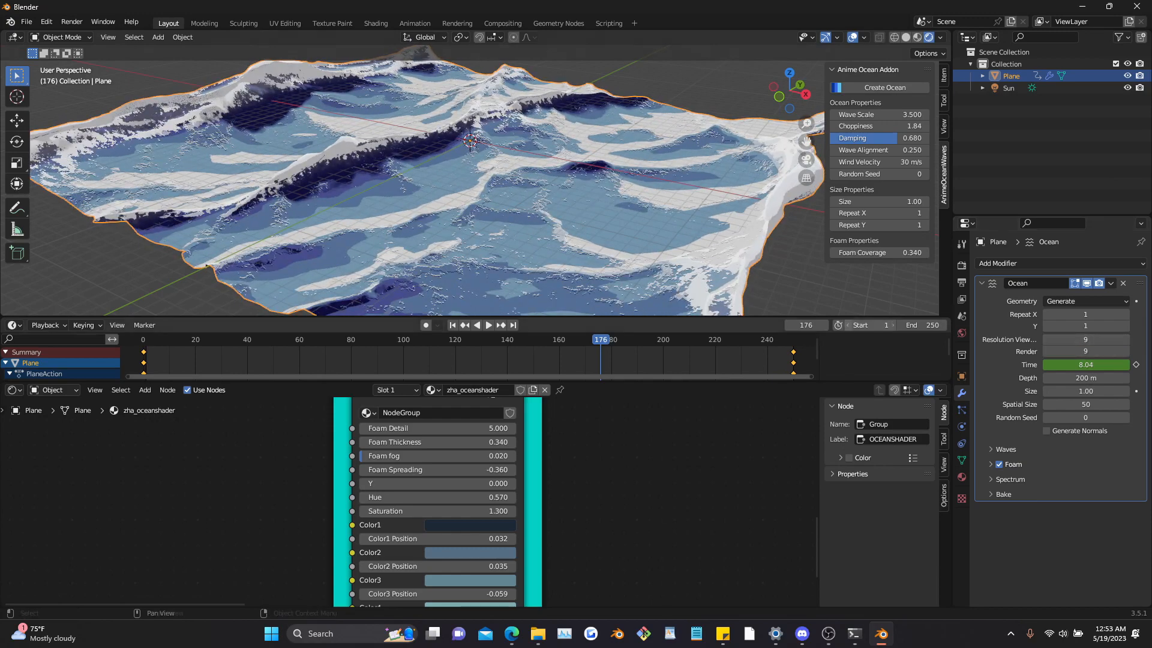
Step: Set the Ocean modifier's Repeat X and Repeat Y to 2 and scrub the timeline to preview the larger sea
{"action": "left_click", "coordinate": [488, 324]}
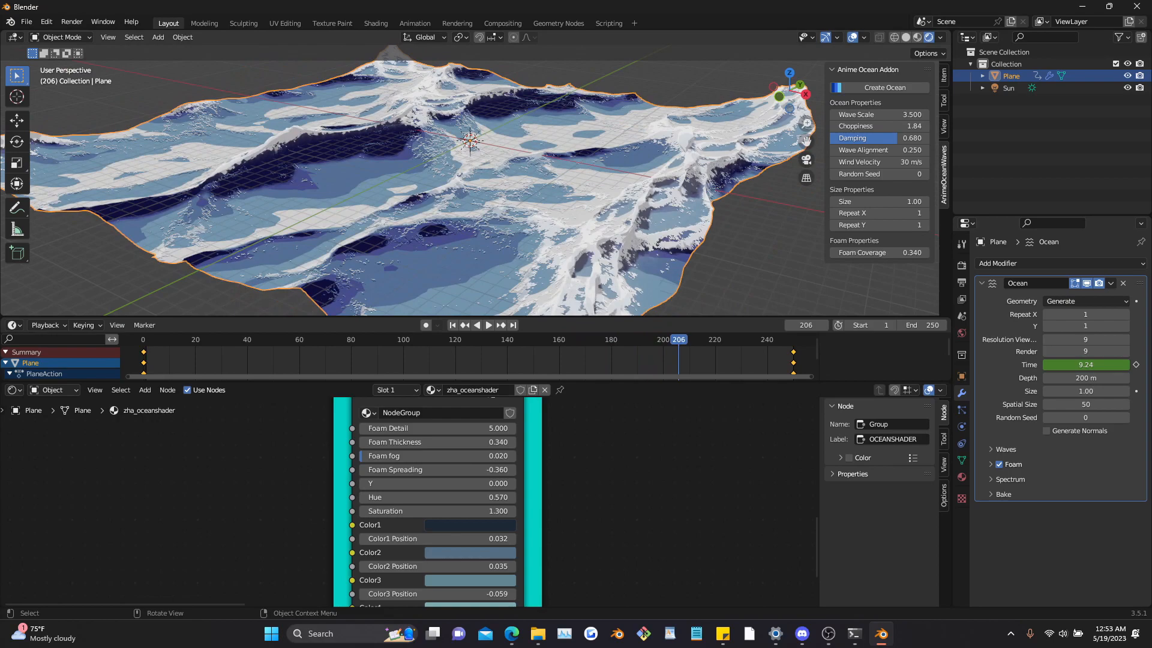
{"action": "left_click", "coordinate": [488, 325]}
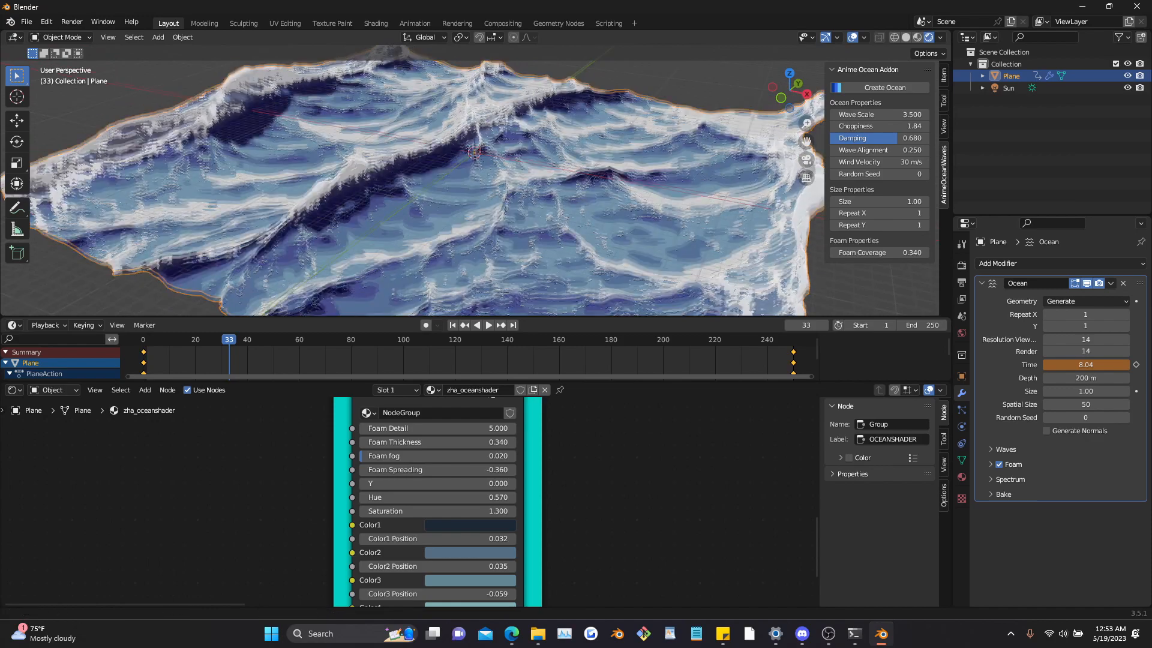
{"action": "left_click", "coordinate": [488, 325]}
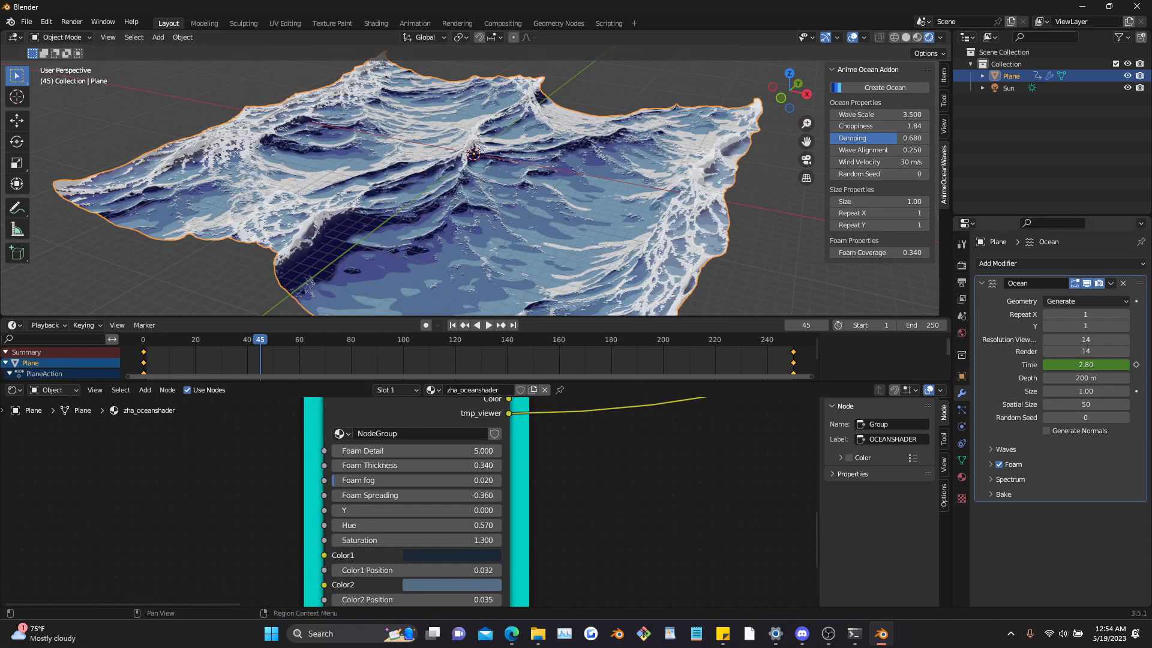
{"action": "left_click_drag", "start_coordinate": [878, 202], "coordinate": [903, 202]}
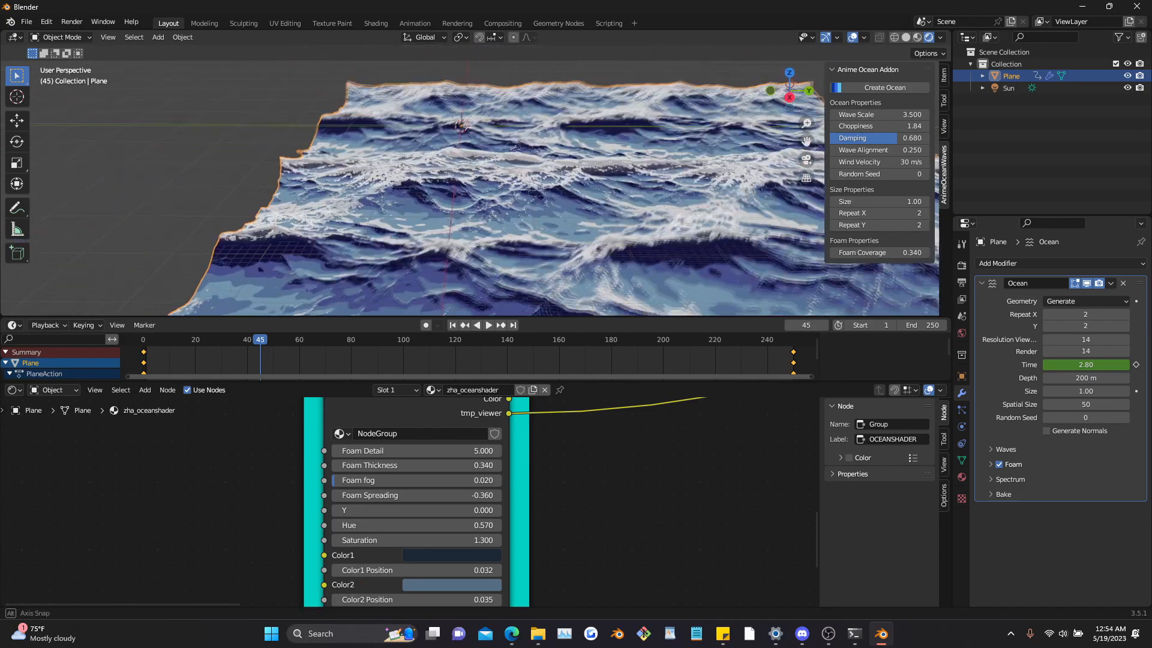
{"action": "left_click", "coordinate": [1008, 88]}
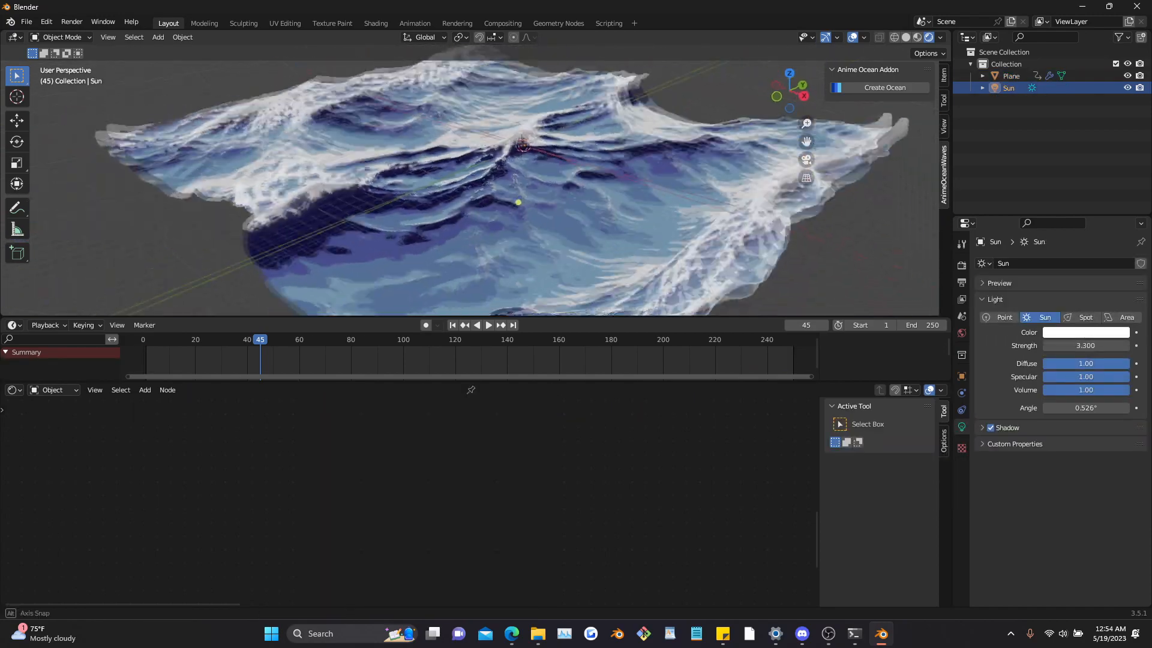